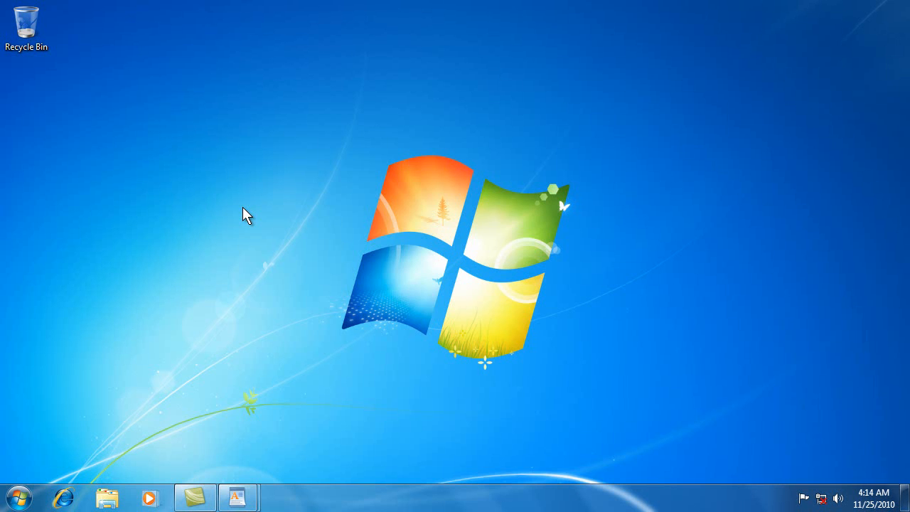
{"action": "mouse_move", "coordinate": [221, 489]}
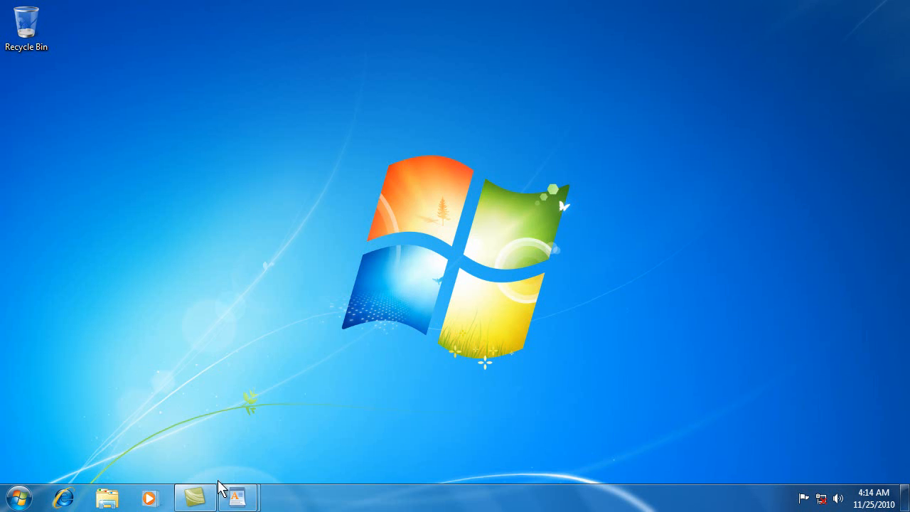
Restore both open WordPad documents onto the desktop from the taskbar button
{"action": "left_click", "coordinate": [237, 497]}
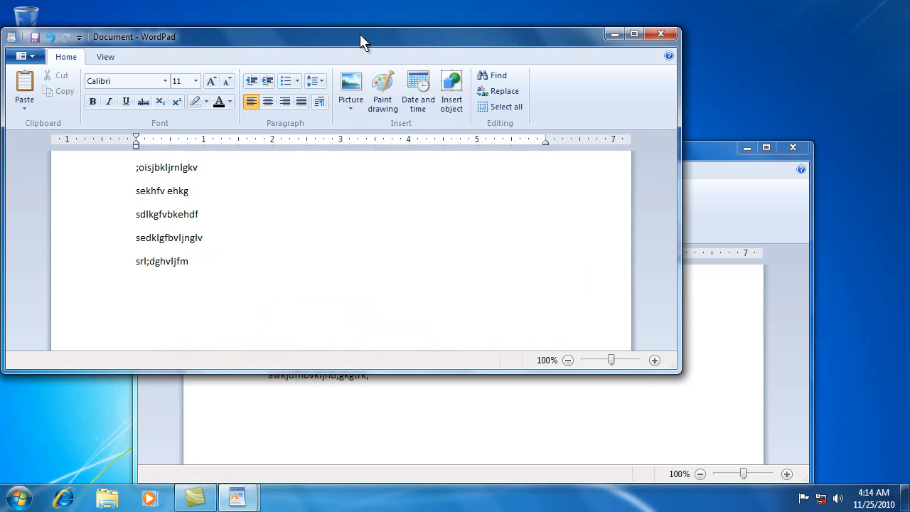
{"action": "mouse_move", "coordinate": [296, 39]}
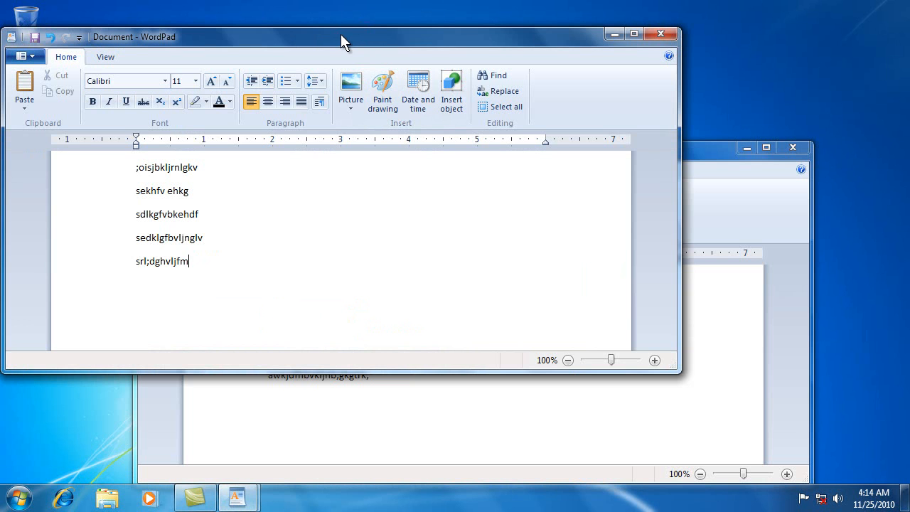
Snap the front WordPad document to the left half of the screen beside the other
{"action": "left_click_drag", "start_coordinate": [341, 40], "coordinate": [409, 49]}
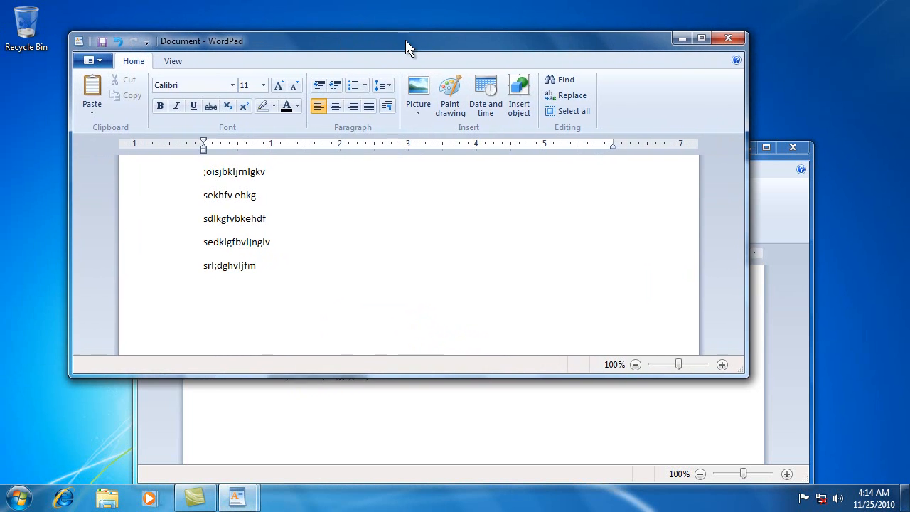
{"action": "left_click_drag", "start_coordinate": [409, 39], "coordinate": [369, 48]}
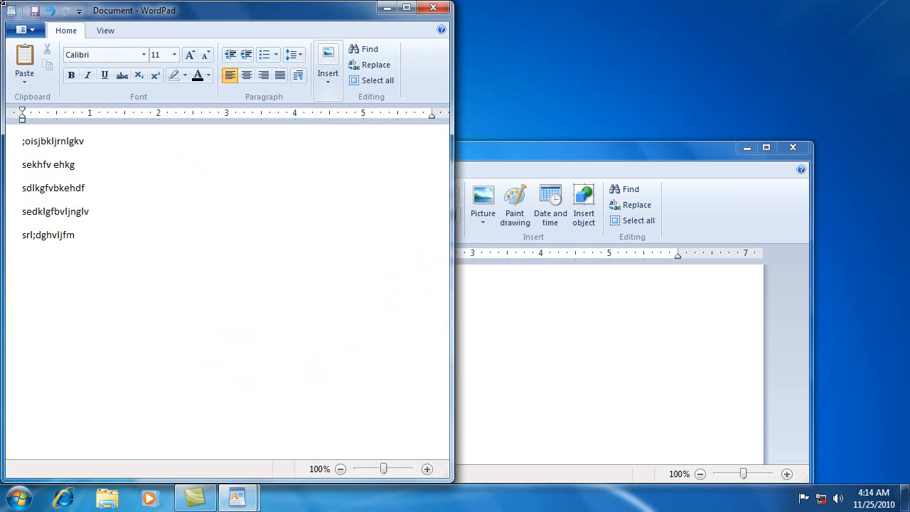
{"action": "mouse_move", "coordinate": [503, 154]}
{"action": "type", "text": "awkjdfhbvkljnb;gkgtrk;"}
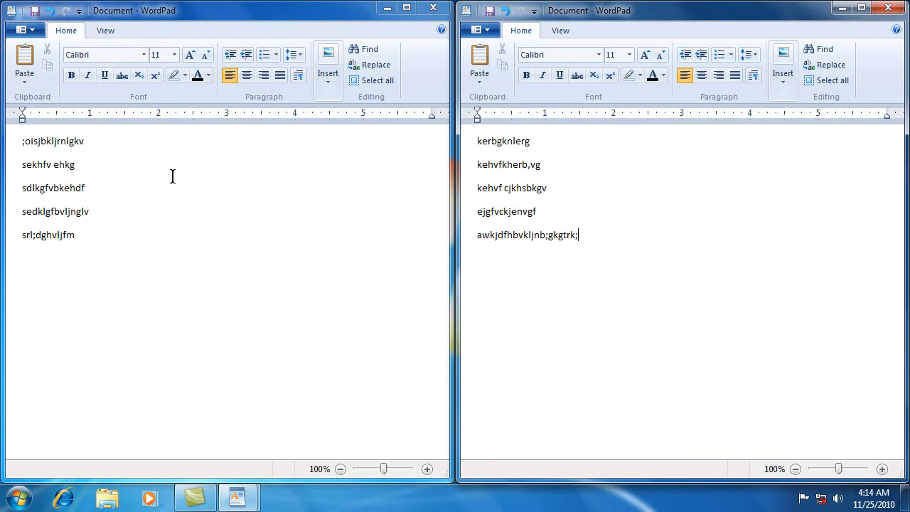
{"action": "mouse_move", "coordinate": [149, 193]}
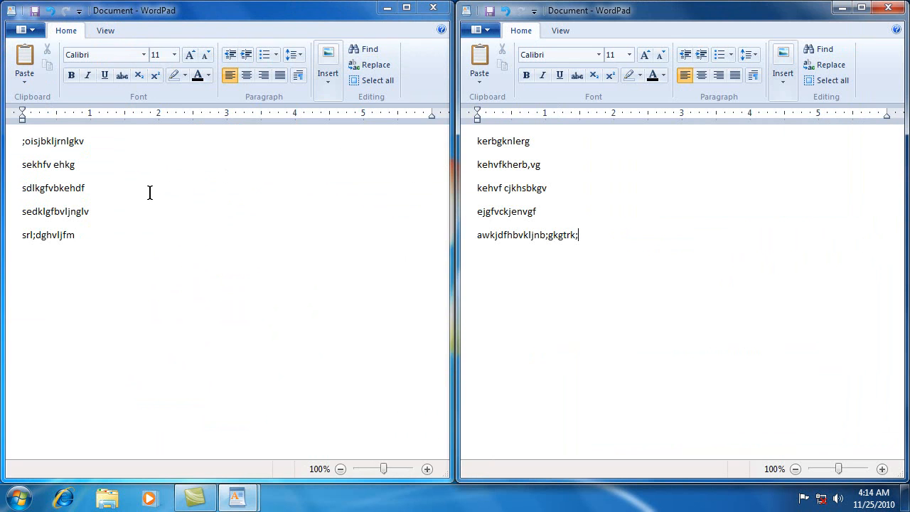
{"action": "mouse_move", "coordinate": [244, 188]}
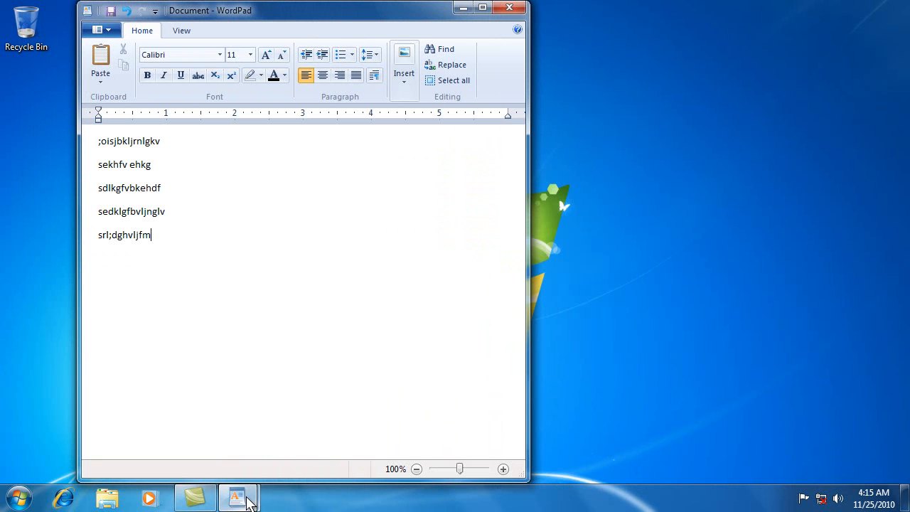
{"action": "mouse_move", "coordinate": [238, 496]}
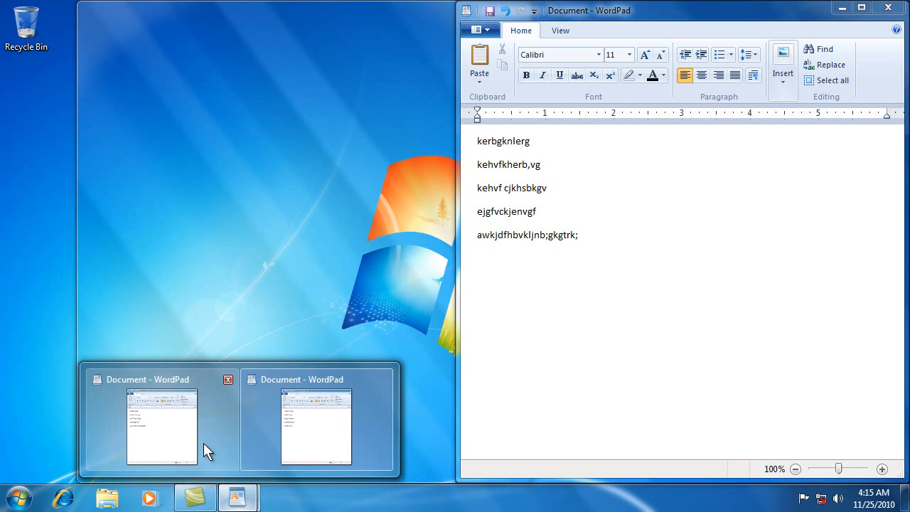
{"action": "mouse_move", "coordinate": [185, 447]}
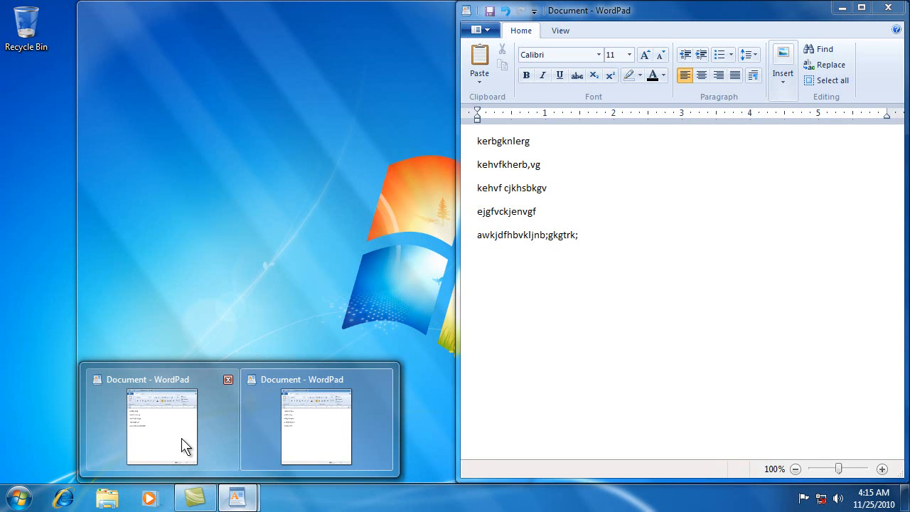
Preview the WordPad taskbar thumbnails and bring both documents back into view
{"action": "left_click", "coordinate": [162, 427]}
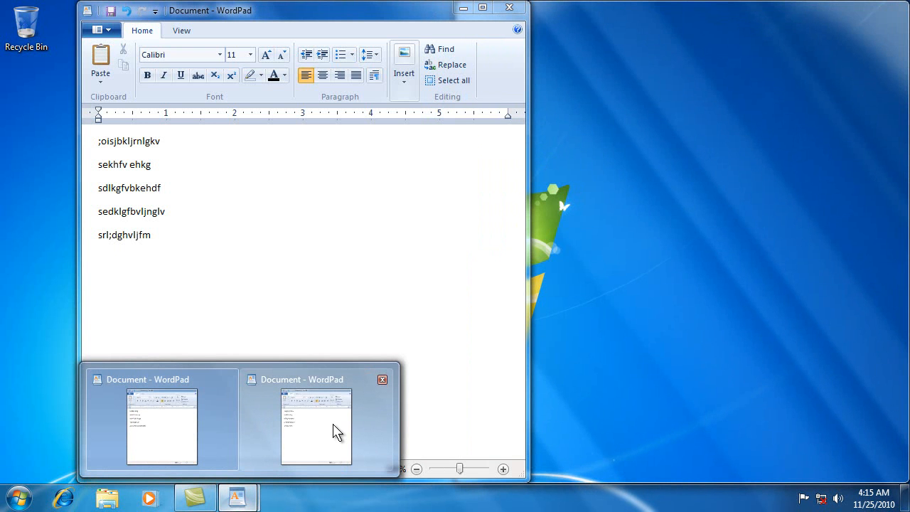
{"action": "left_click", "coordinate": [316, 427]}
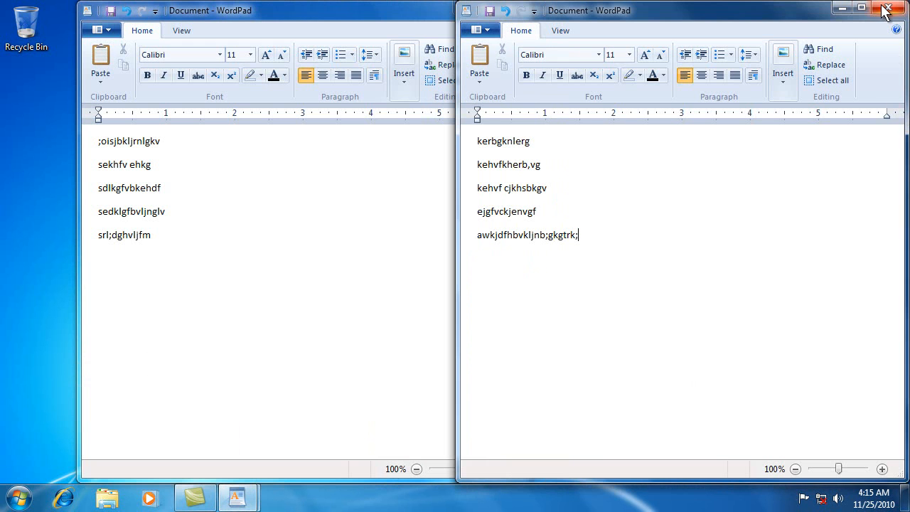
{"action": "left_click", "coordinate": [887, 10]}
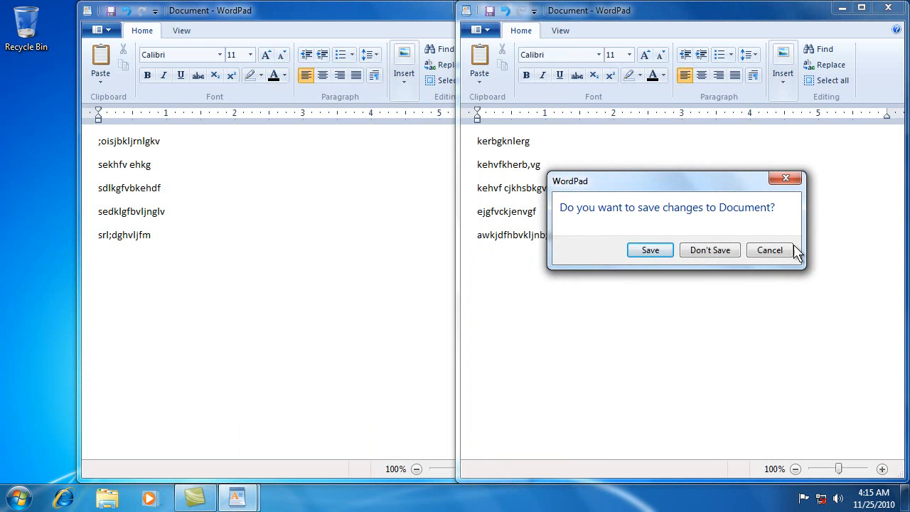
{"action": "left_click", "coordinate": [769, 250]}
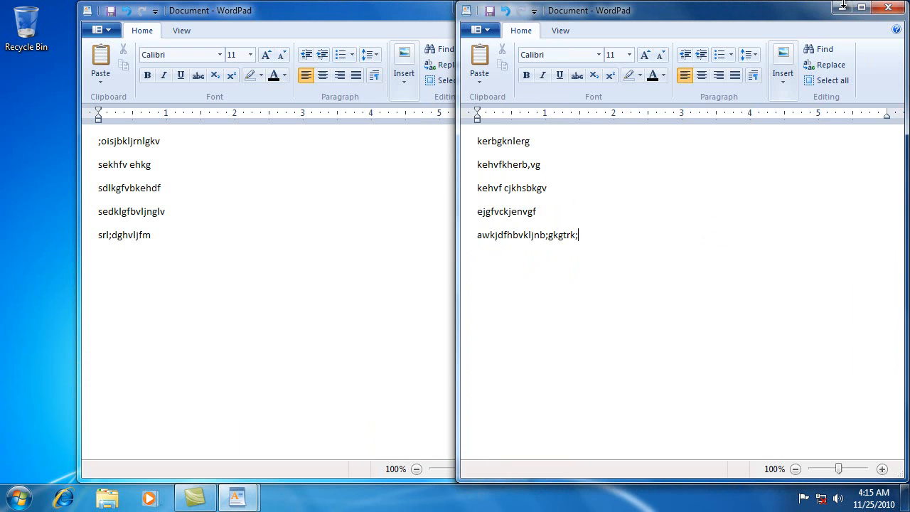
{"action": "left_click", "coordinate": [887, 7]}
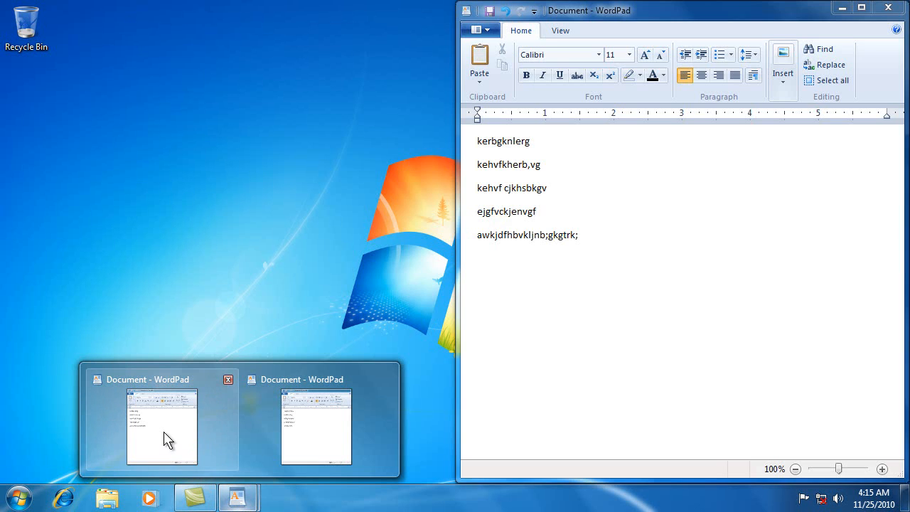
{"action": "left_click", "coordinate": [227, 378]}
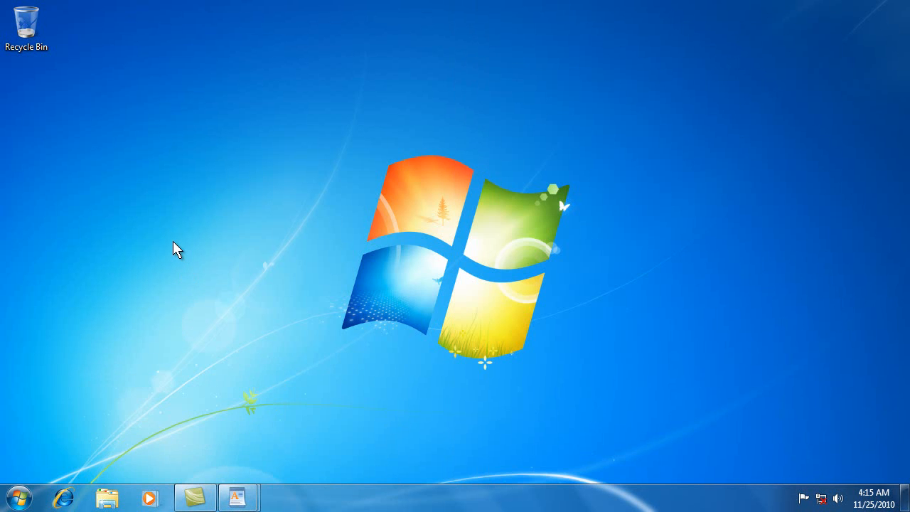
{"action": "mouse_move", "coordinate": [213, 486]}
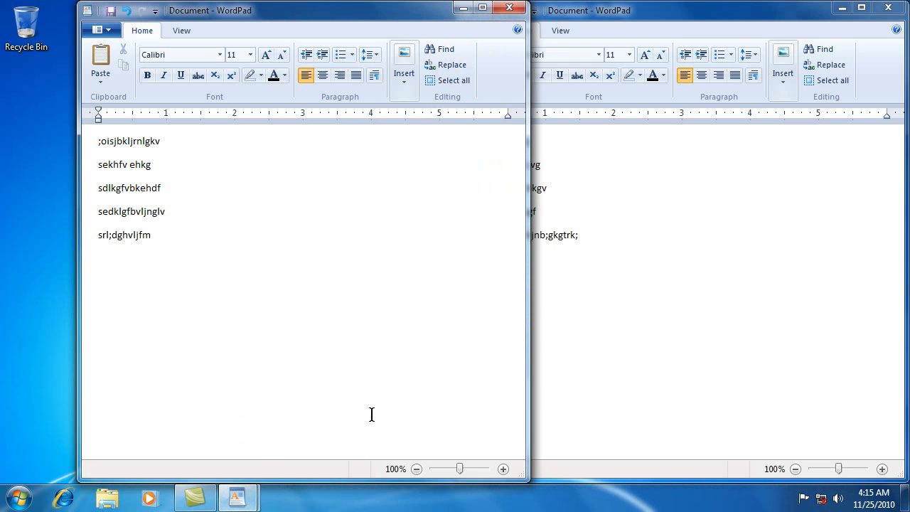
{"action": "mouse_move", "coordinate": [238, 496]}
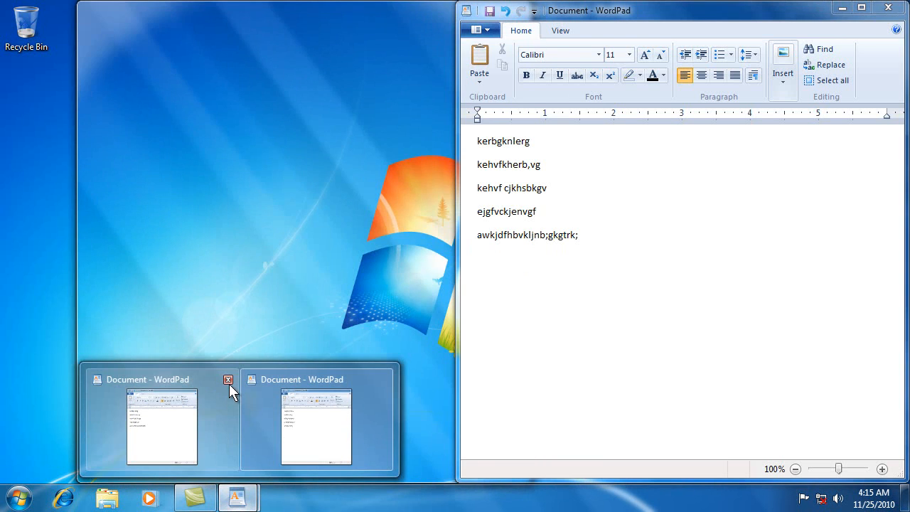
Close the second WordPad document from its thumbnail, choosing Don't Save
{"action": "left_click", "coordinate": [227, 378]}
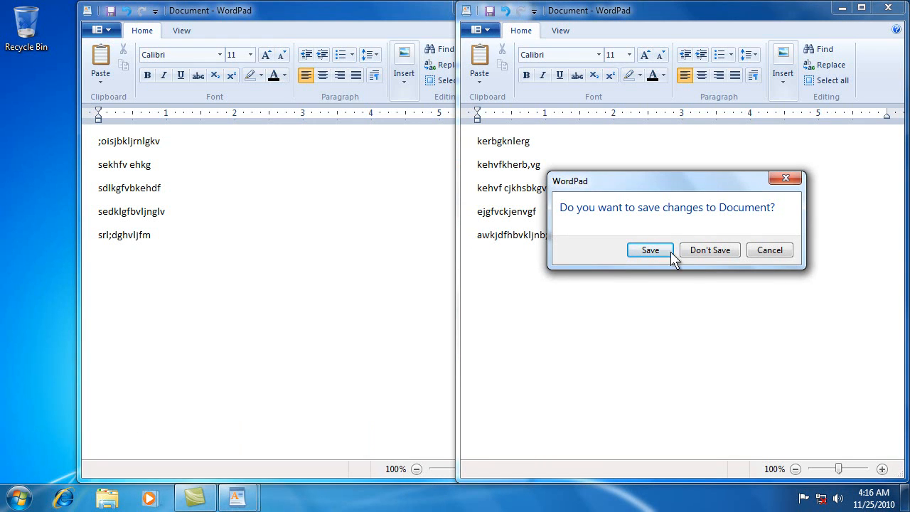
{"action": "left_click", "coordinate": [709, 250]}
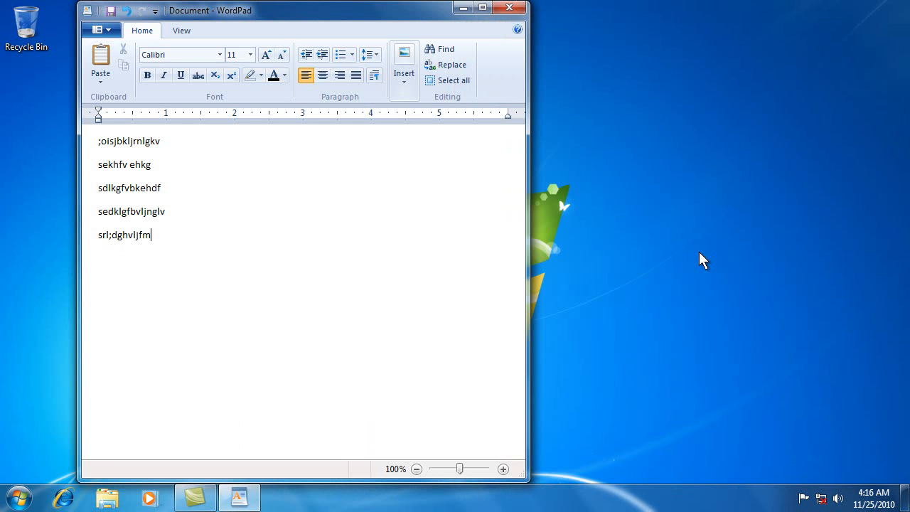
{"action": "mouse_move", "coordinate": [377, 338]}
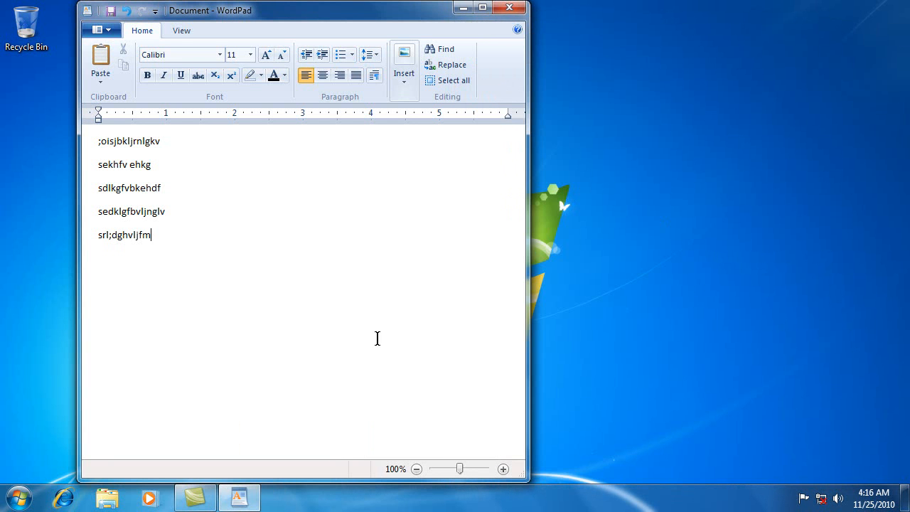
{"action": "mouse_move", "coordinate": [239, 498]}
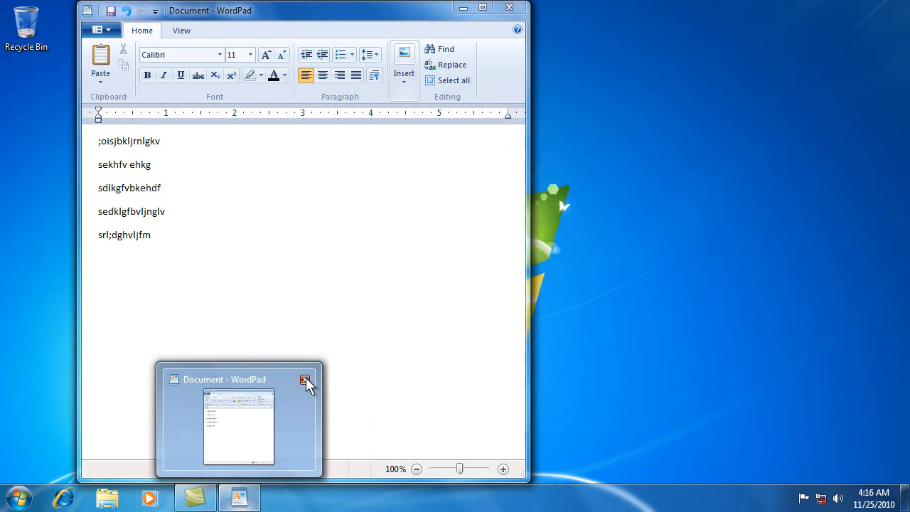
Close the last WordPad document from its thumbnail without saving, emptying the desktop
{"action": "left_click", "coordinate": [304, 378]}
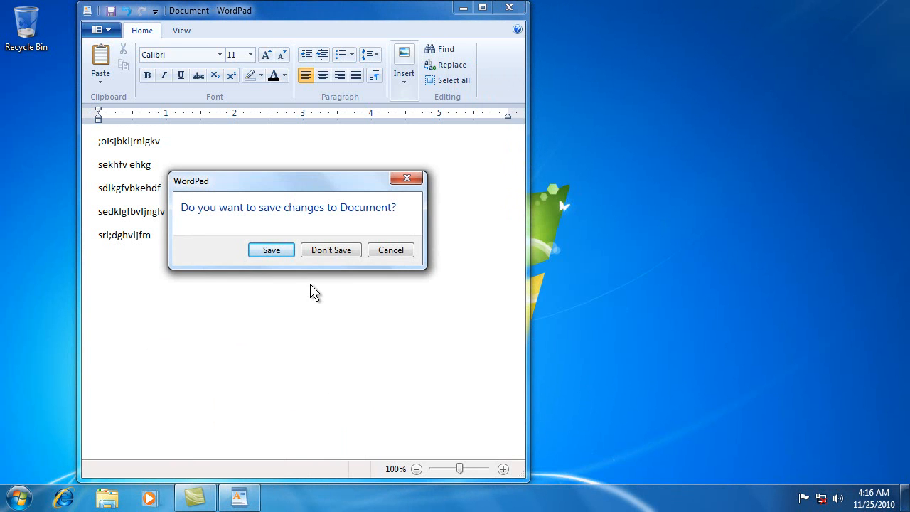
{"action": "mouse_move", "coordinate": [330, 250]}
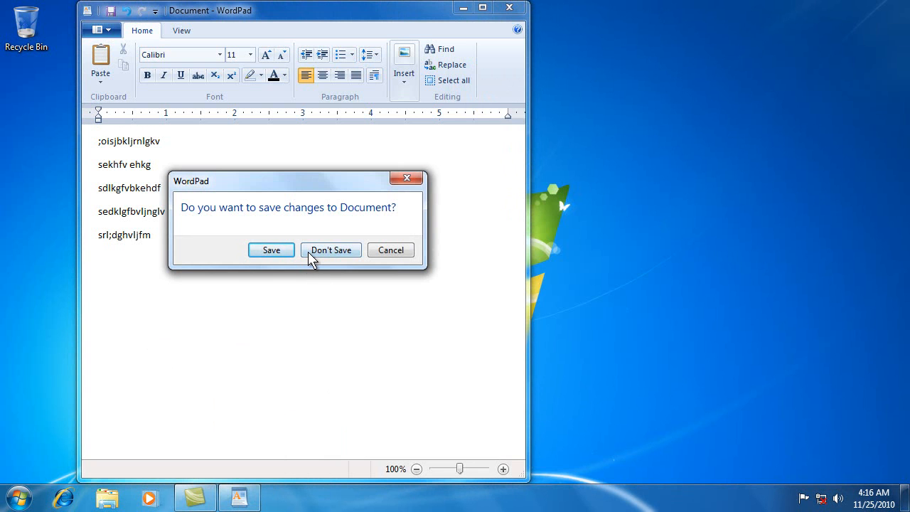
{"action": "left_click", "coordinate": [330, 250]}
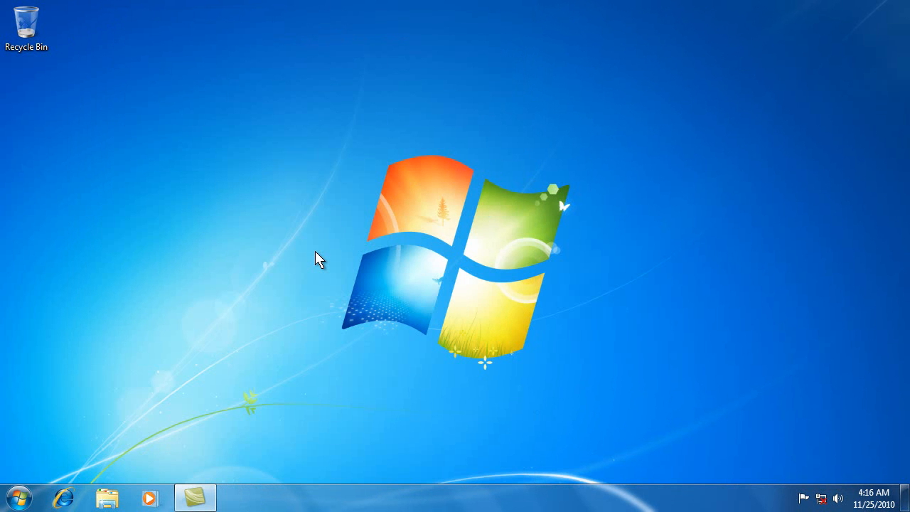